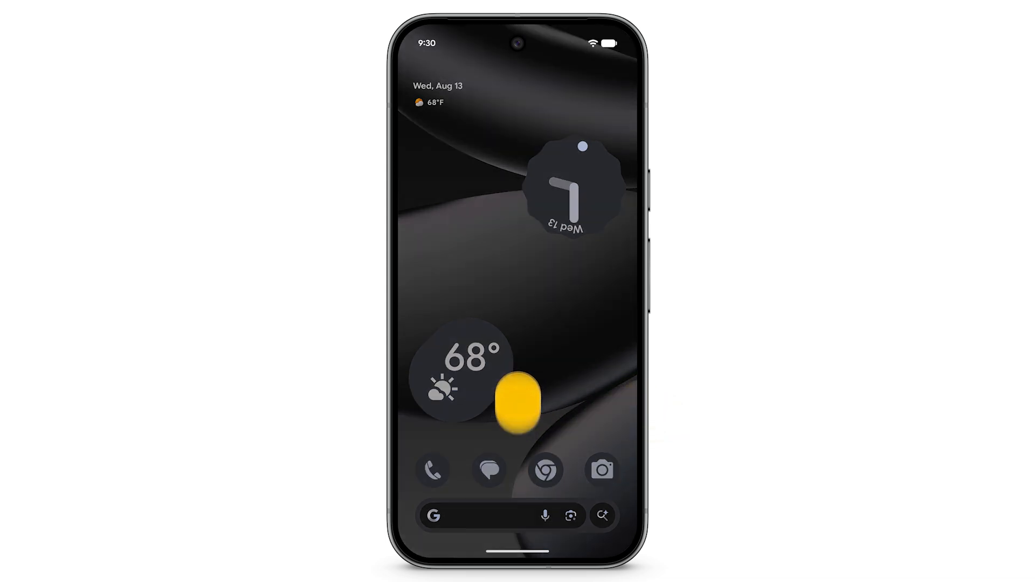
Launch Settings from the app drawer and go to Network & internet
{"action": "scroll", "scroll_direction": "up", "scroll_amount": 3}
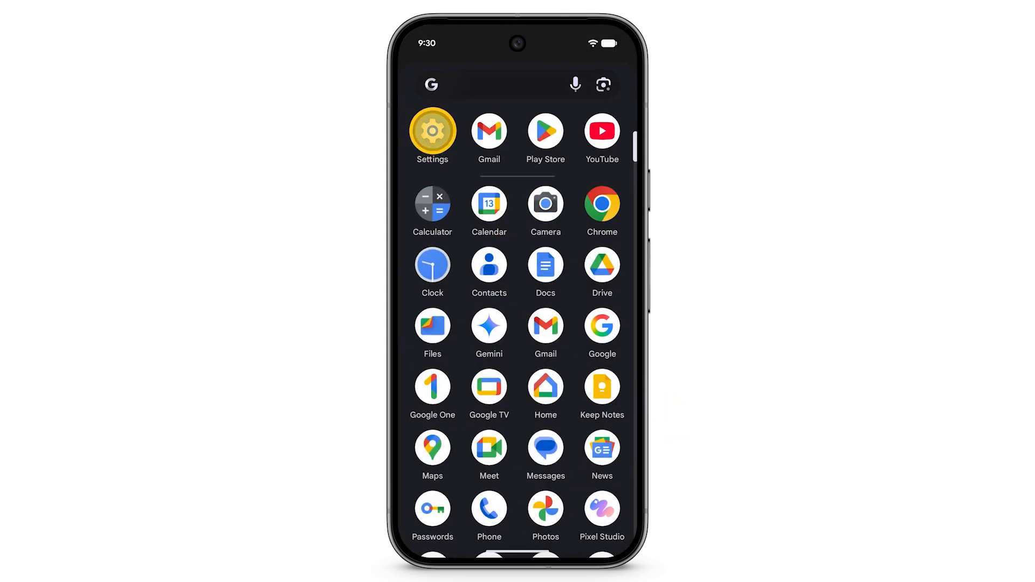
{"action": "left_click", "coordinate": [431, 131]}
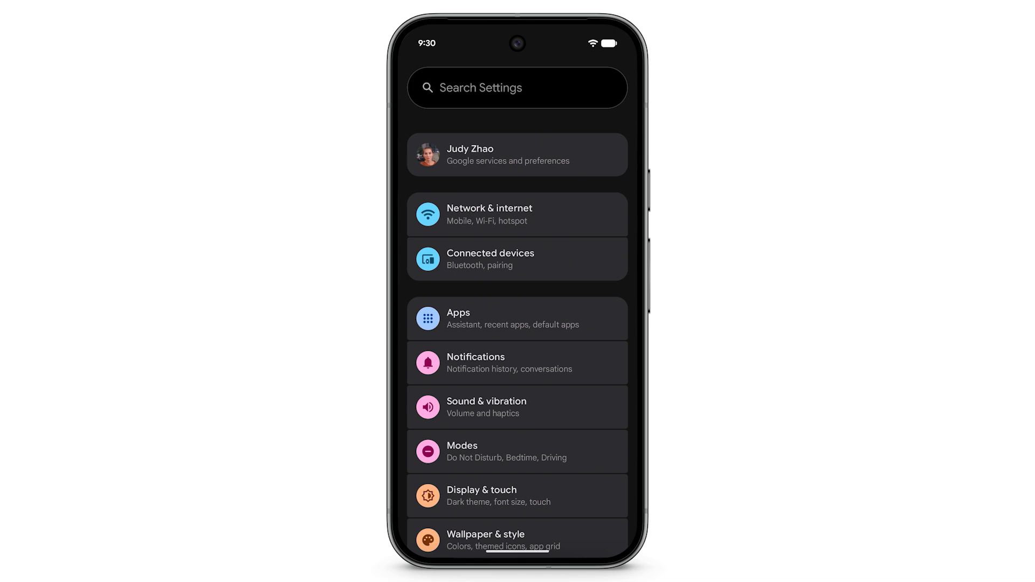
{"action": "left_click", "coordinate": [516, 214]}
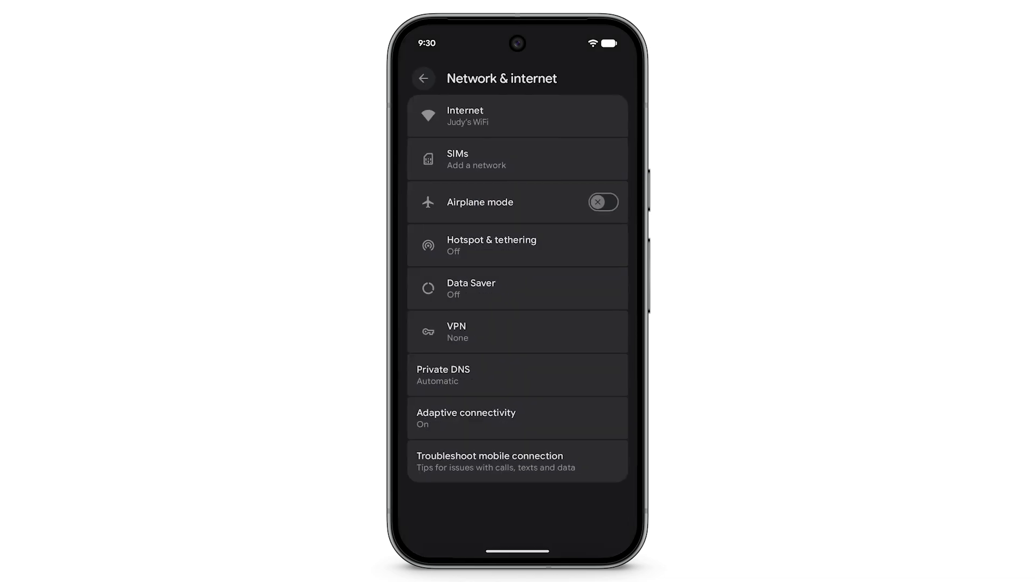
From SIMs, start a SIM transfer from an iPhone so the pairing QR code appears
{"action": "left_click", "coordinate": [518, 157]}
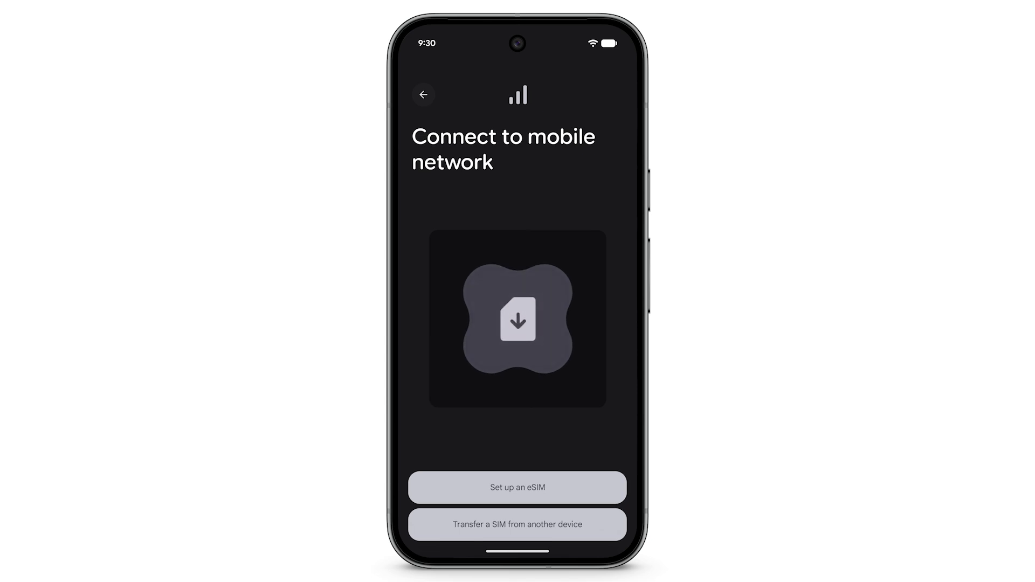
{"action": "left_click", "coordinate": [517, 524]}
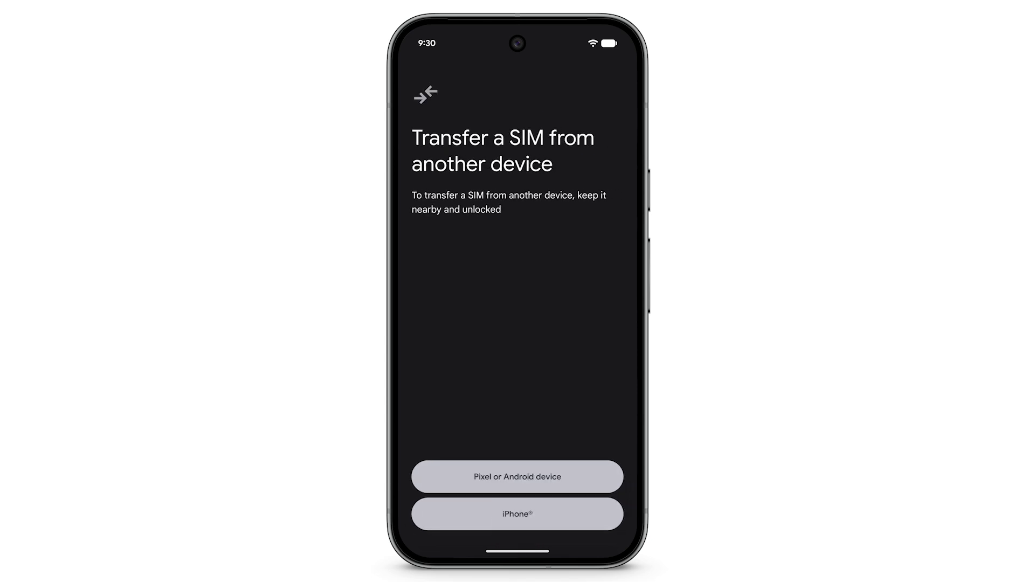
{"action": "left_click", "coordinate": [517, 476]}
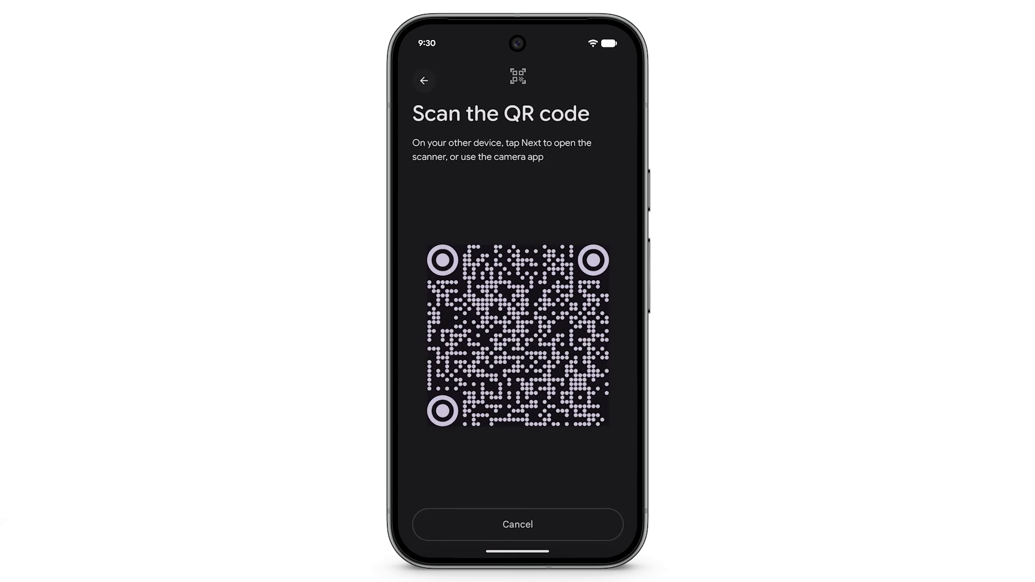